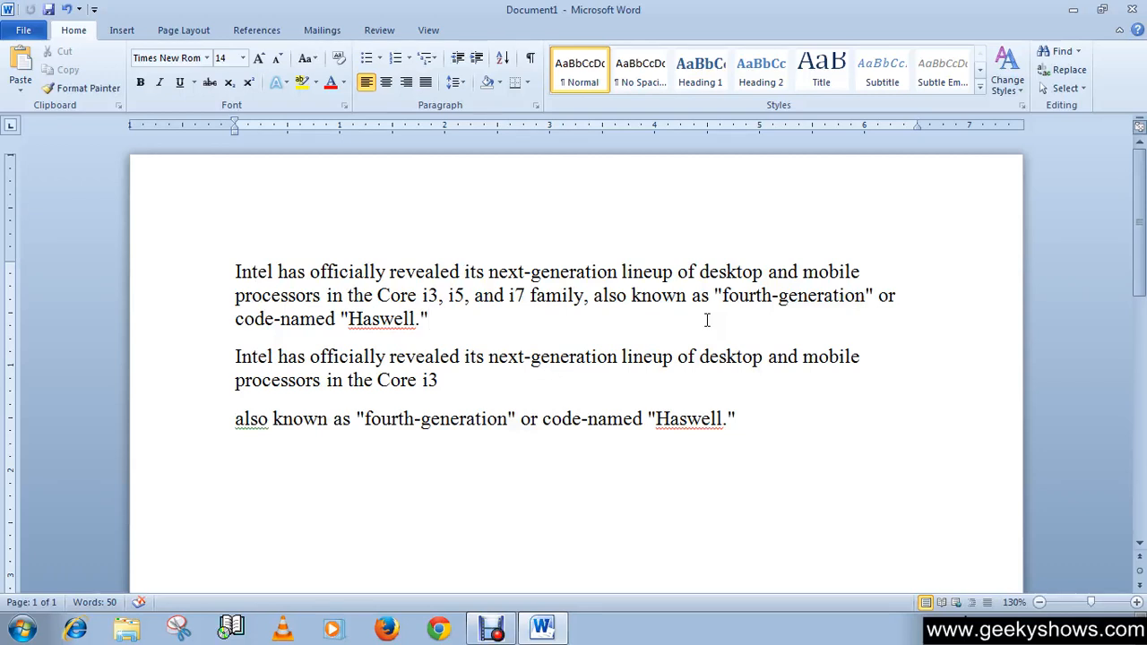
Place the caret in the first paragraph and peek at the Line and Paragraph Spacing choices
click(430, 319)
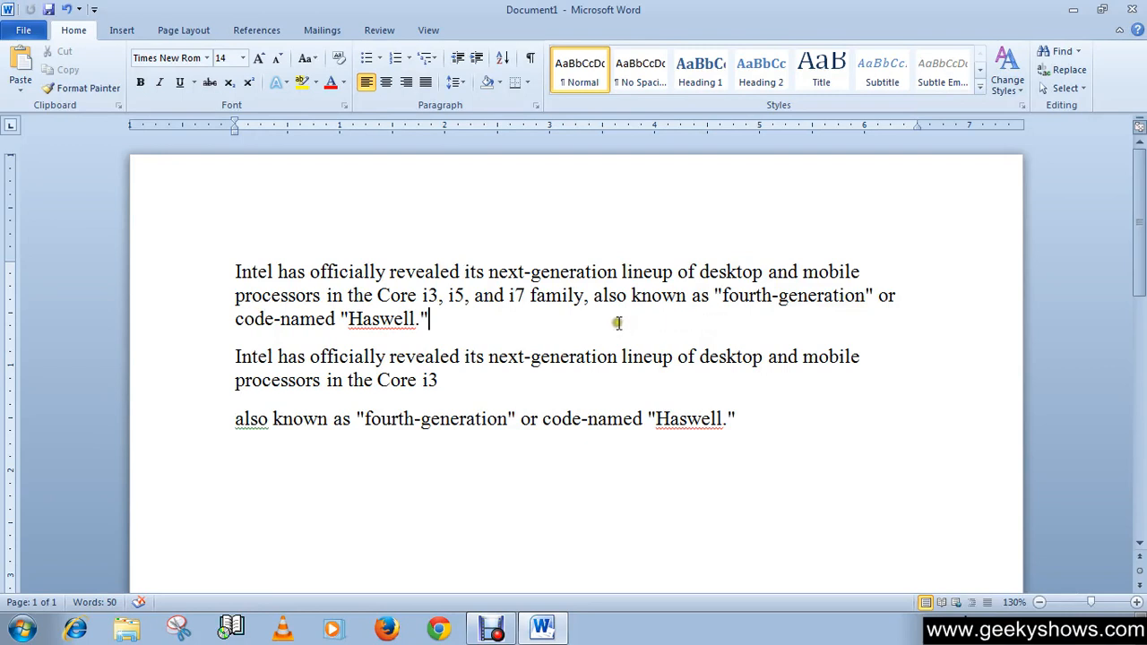
mouse_move(658, 397)
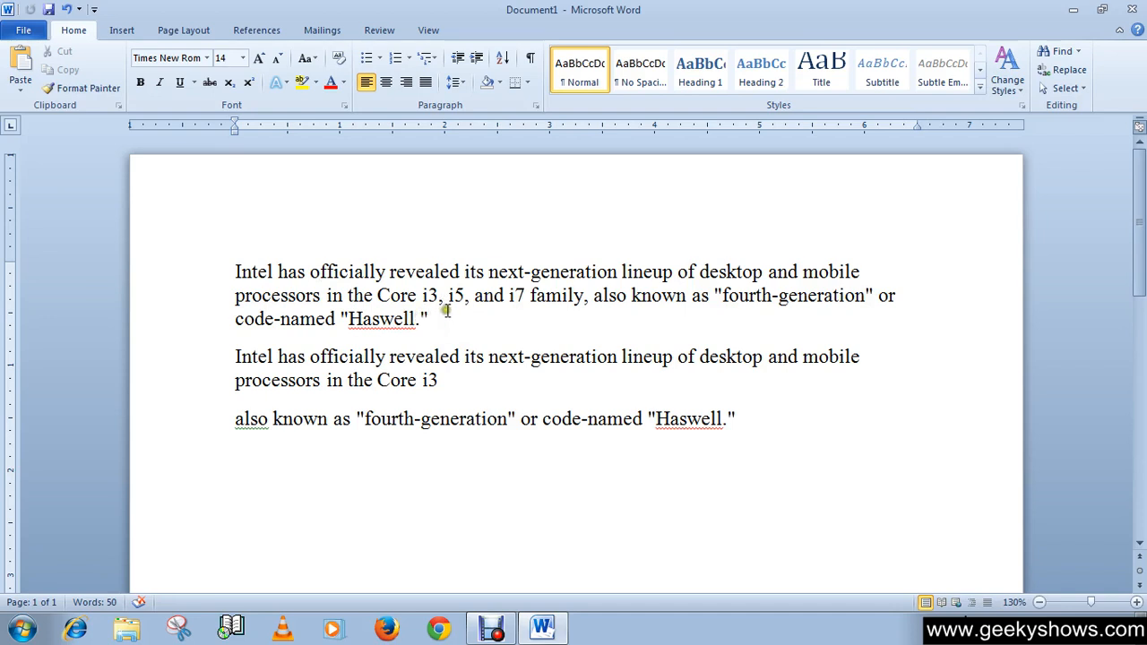
click(430, 319)
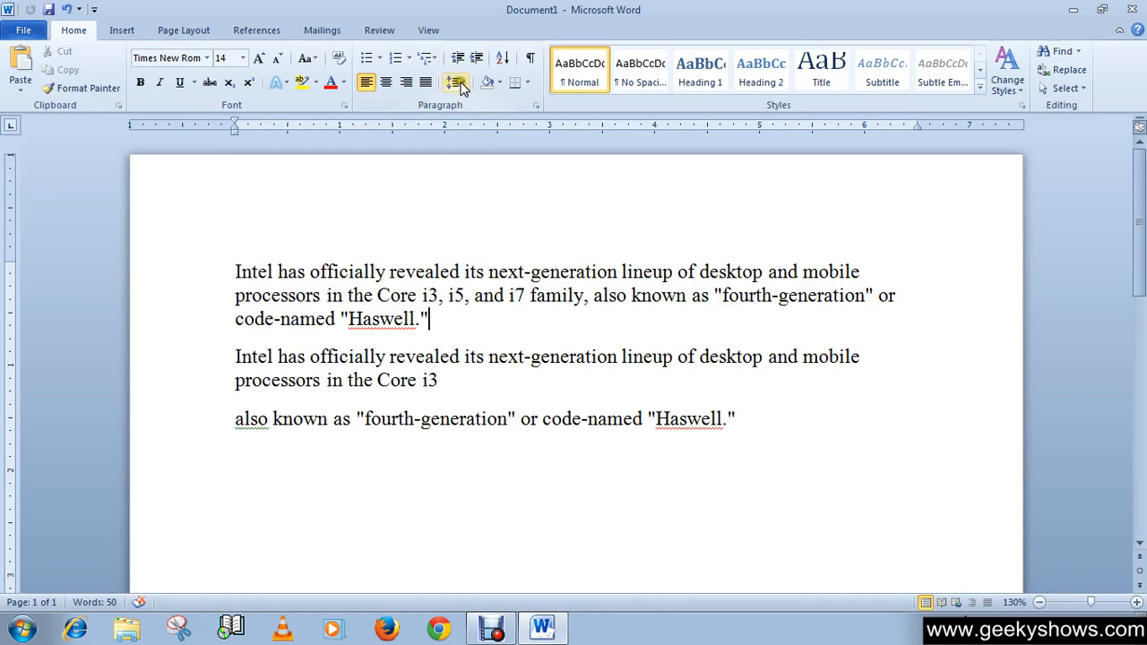
mouse_move(457, 82)
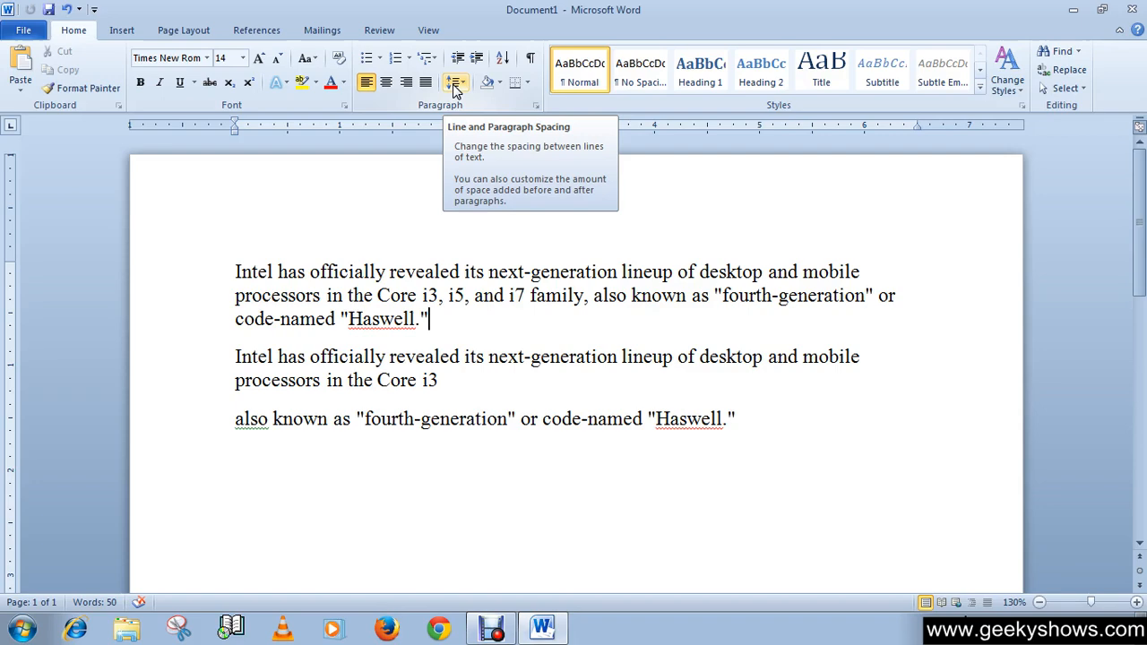
mouse_move(473, 91)
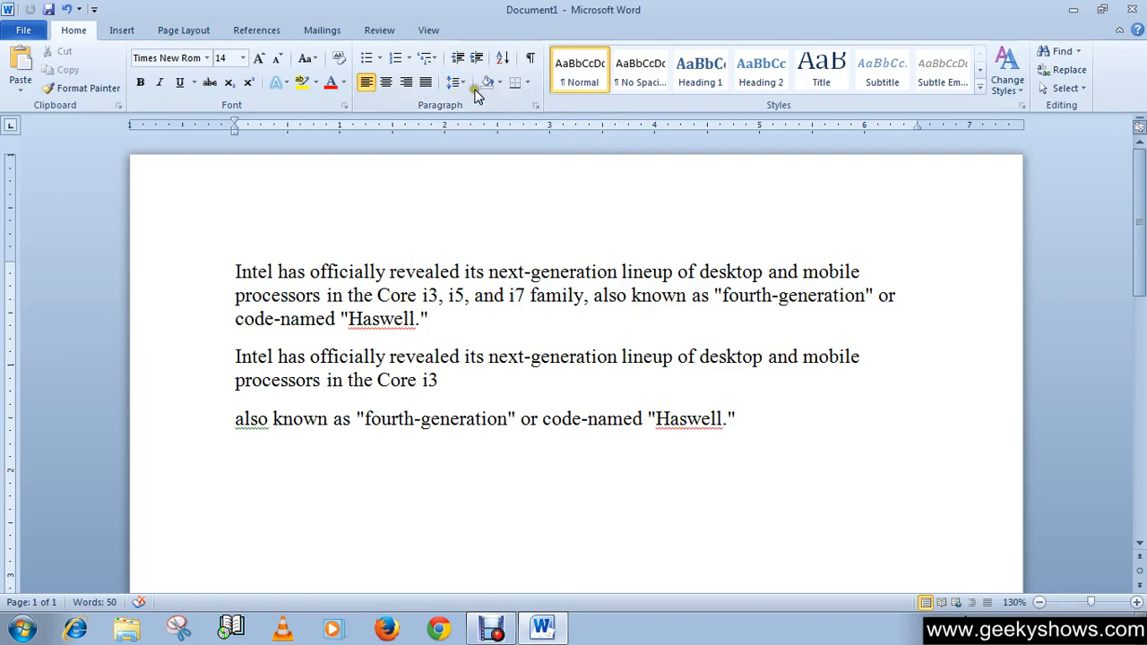
click(462, 83)
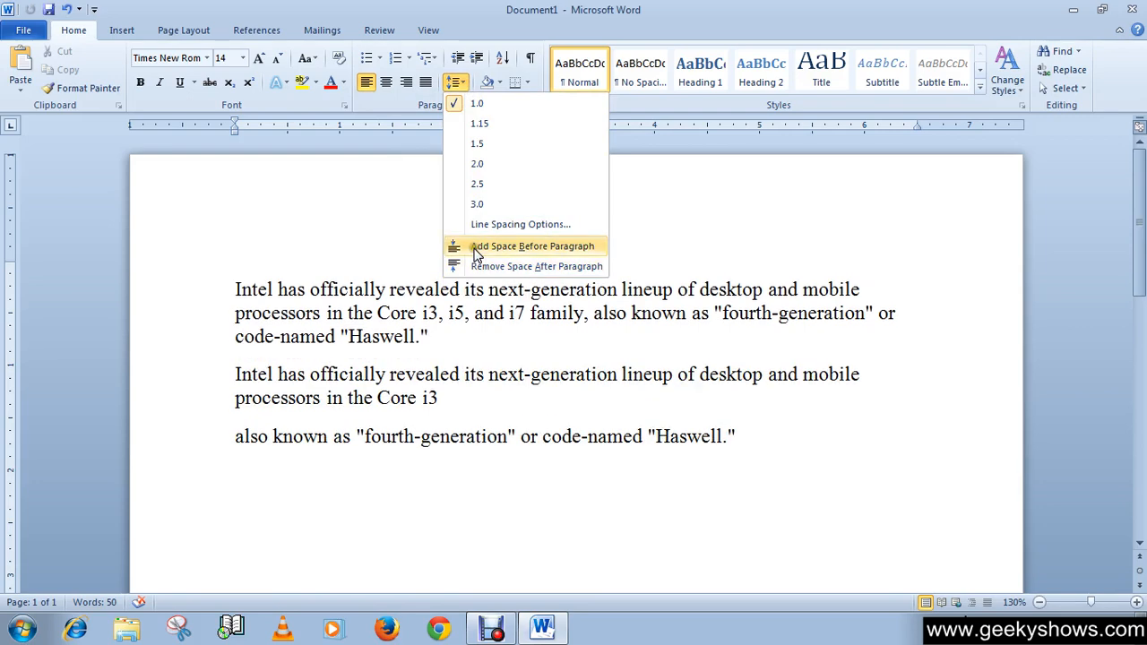
mouse_move(487, 265)
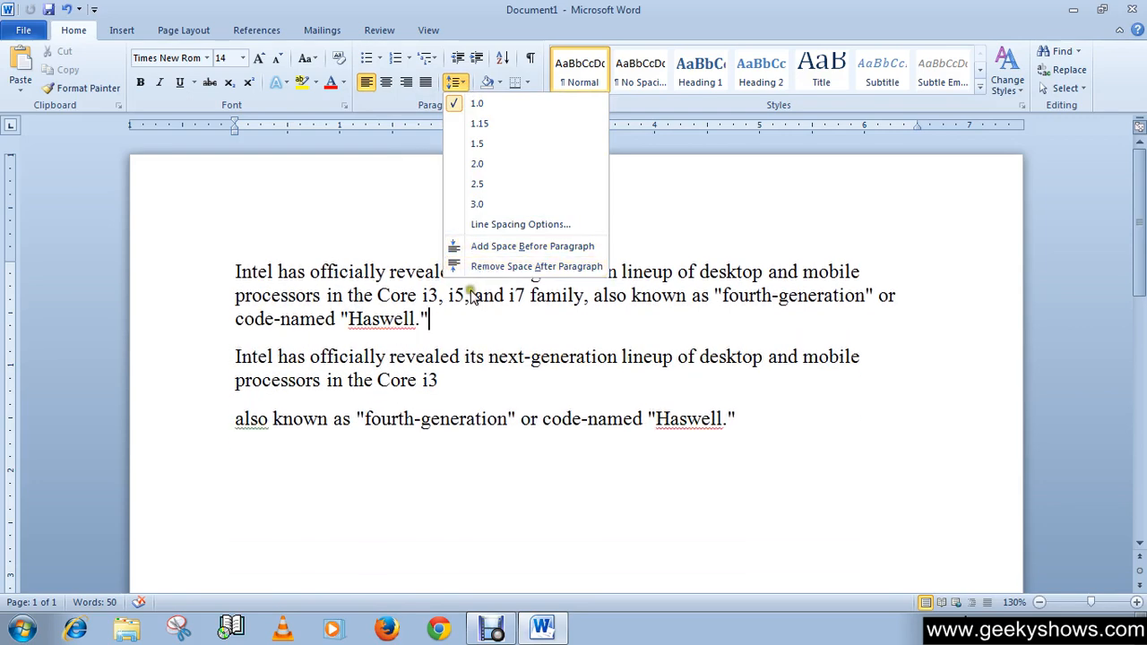
click(477, 102)
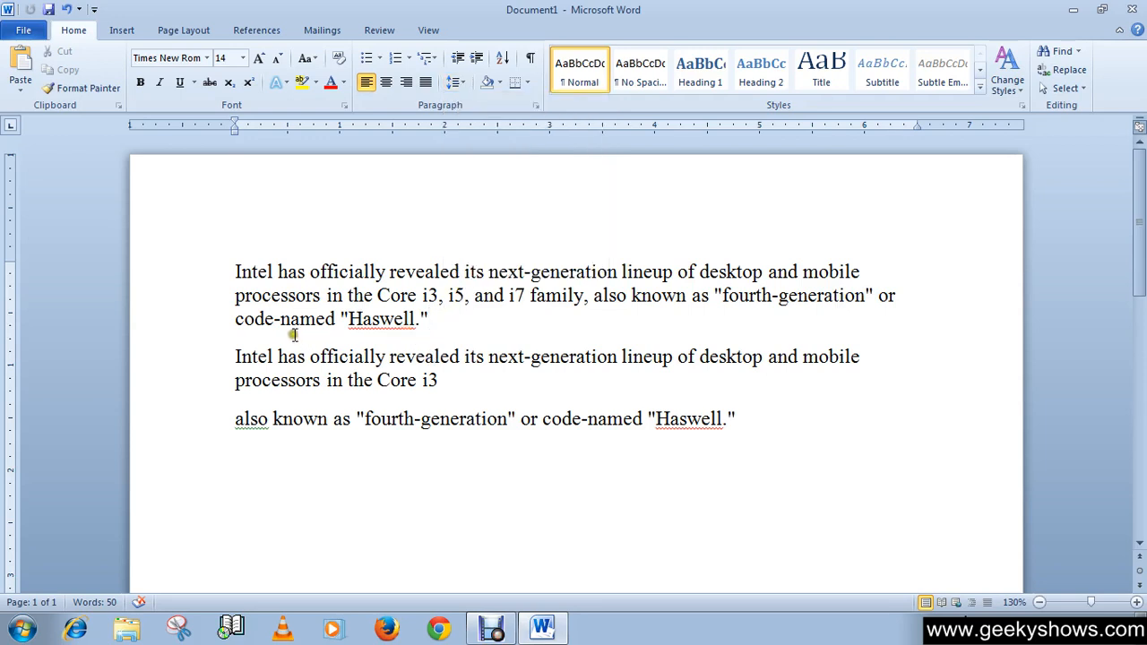
Remove the space after the first paragraph, then move the caret into the second paragraph
click(431, 319)
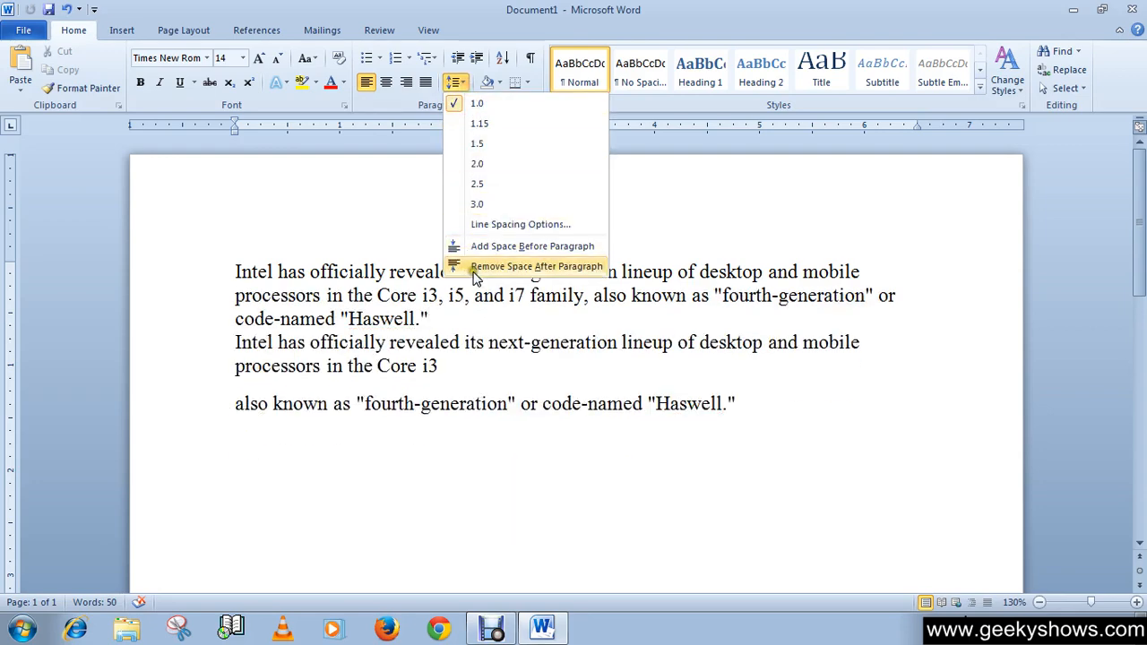
click(538, 266)
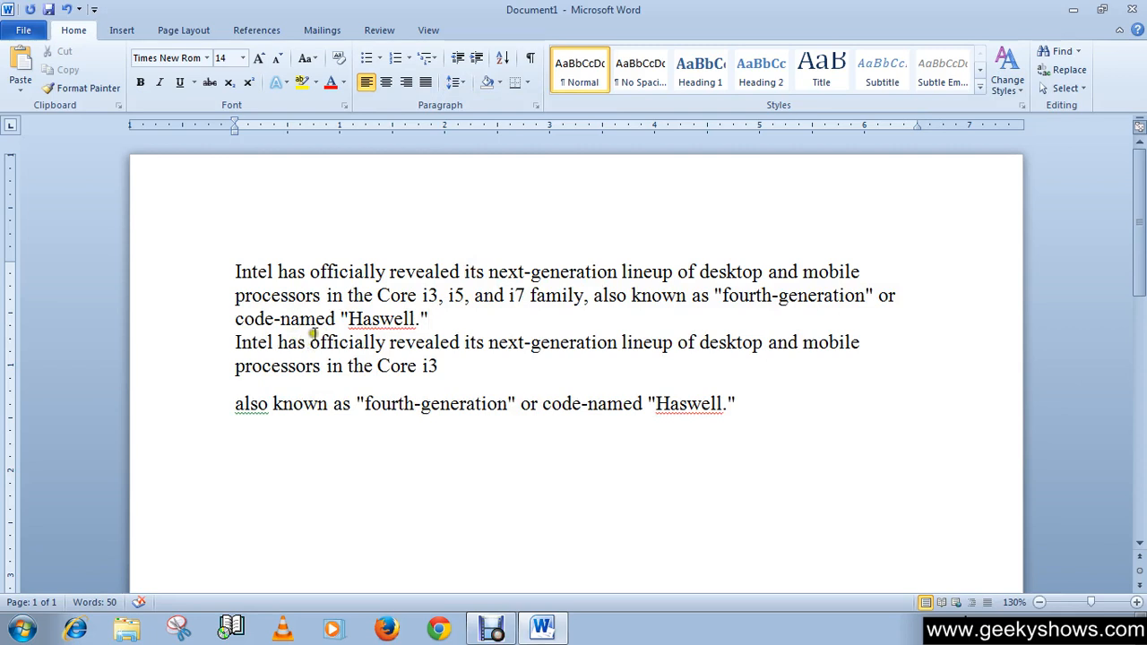
mouse_move(360, 319)
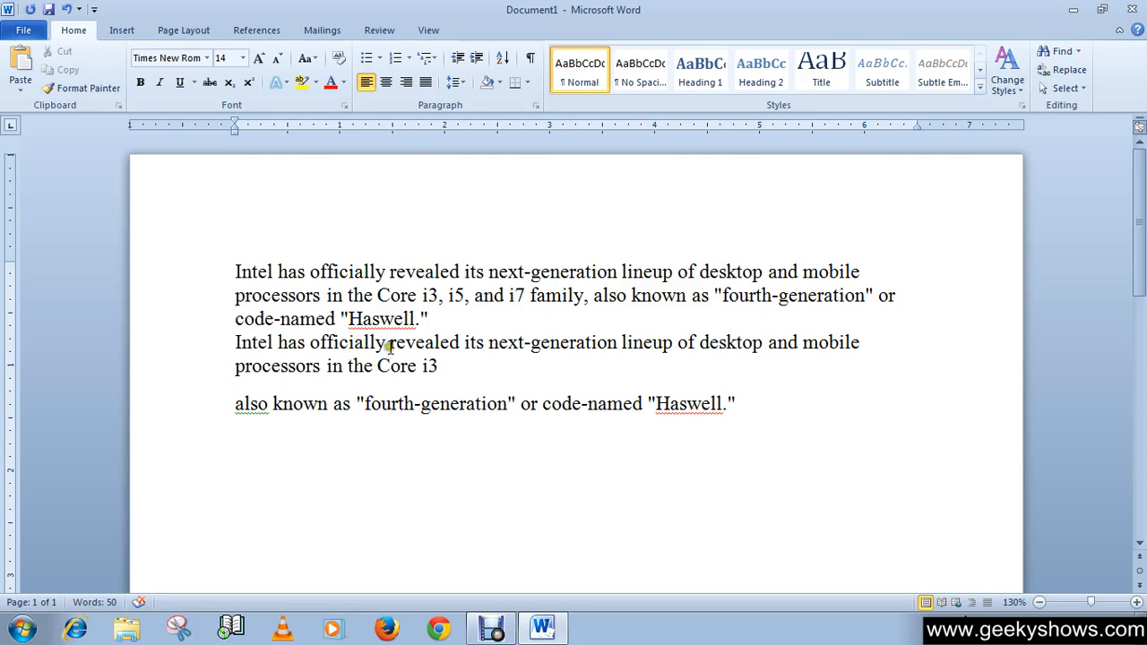
click(430, 320)
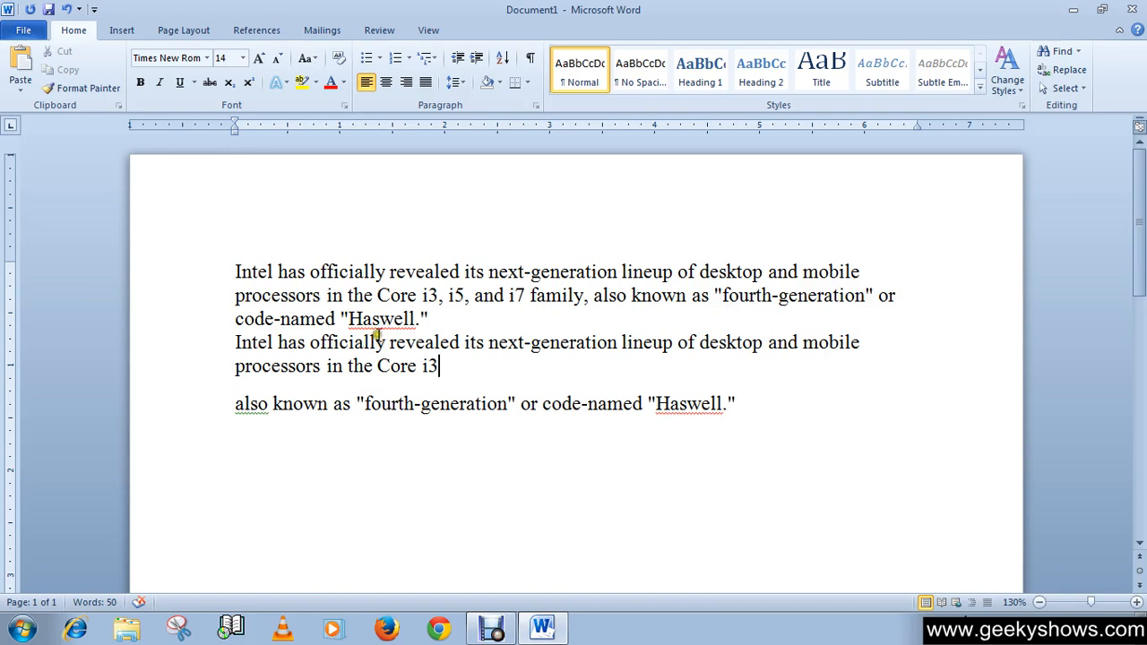
Add space before the second paragraph via Line and Paragraph Spacing
click(457, 83)
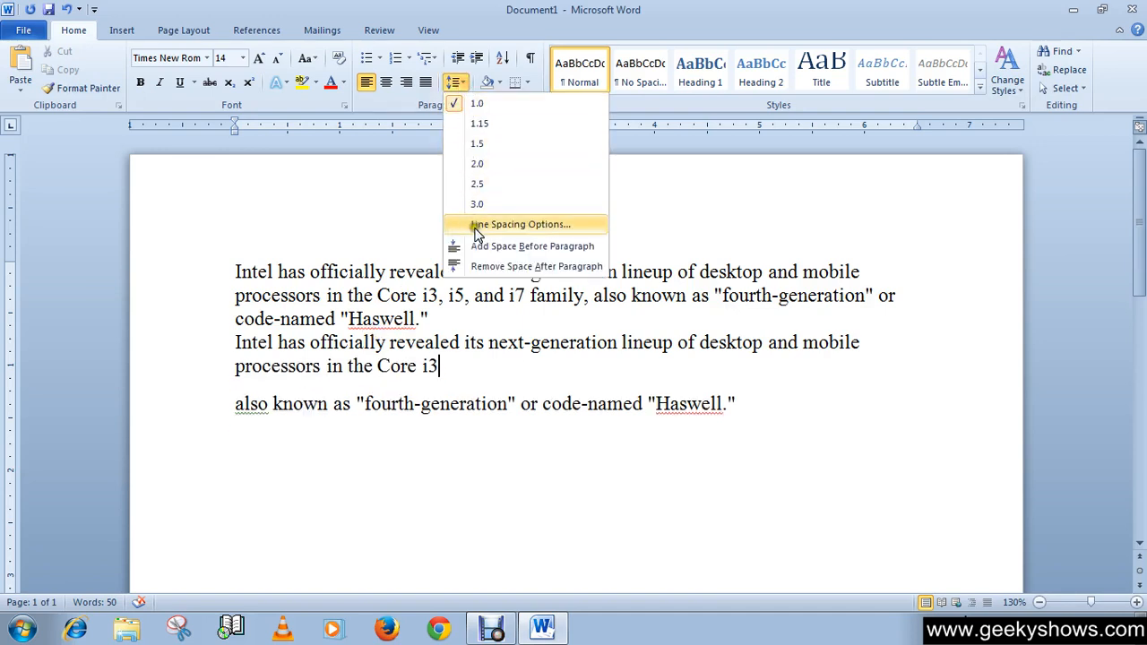
click(534, 246)
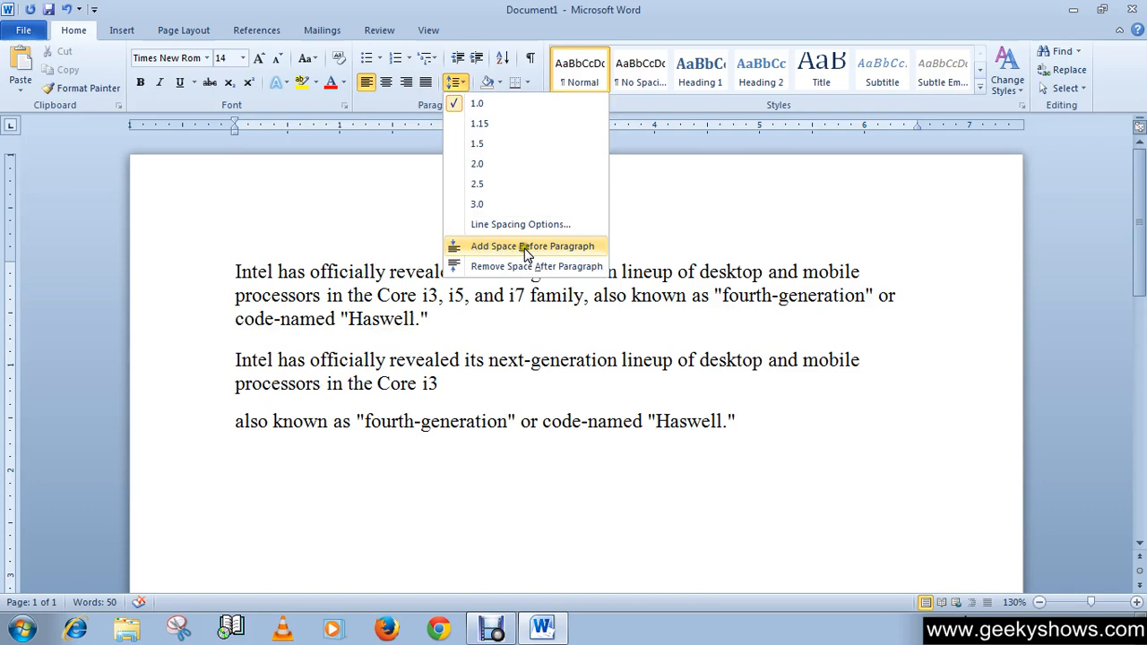
click(534, 246)
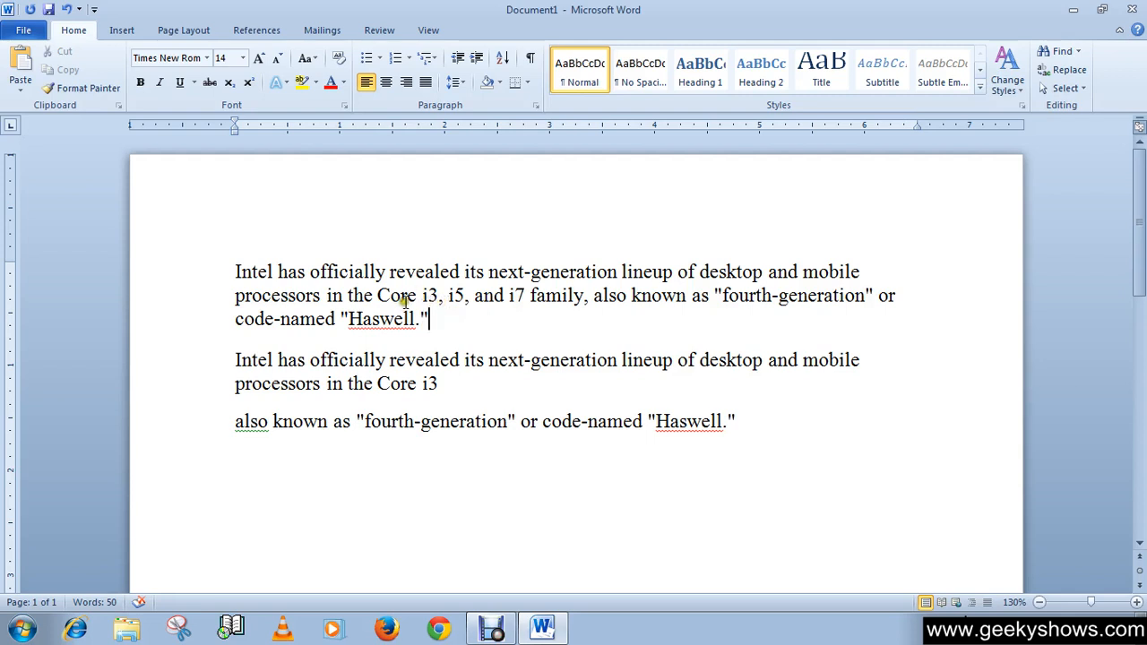
mouse_move(445, 116)
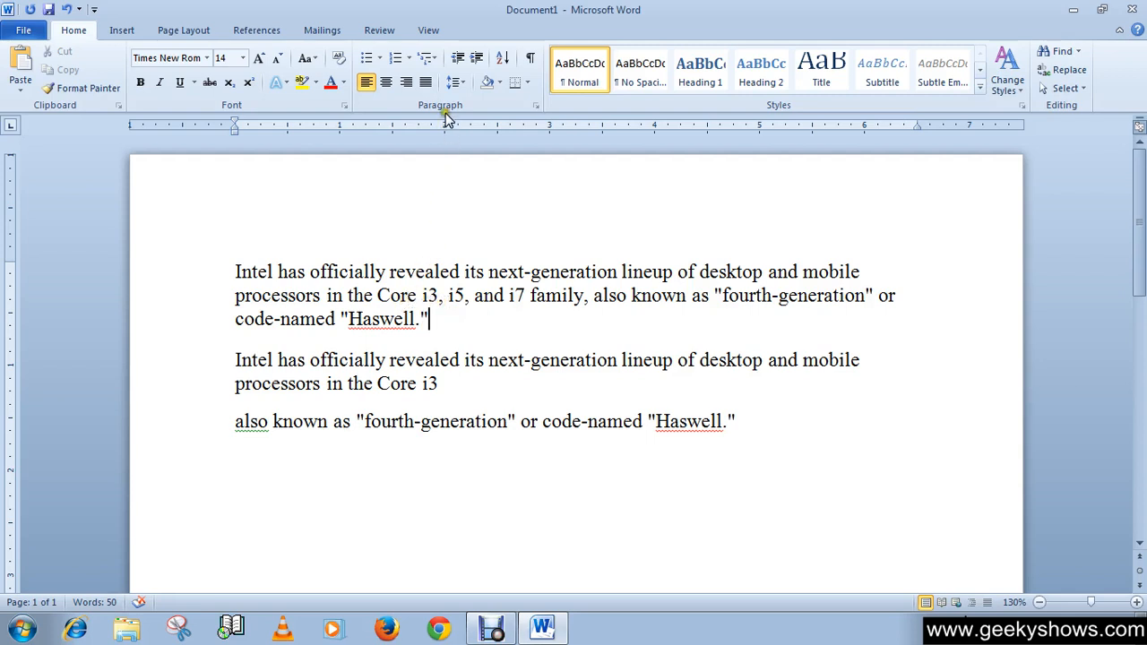
click(457, 83)
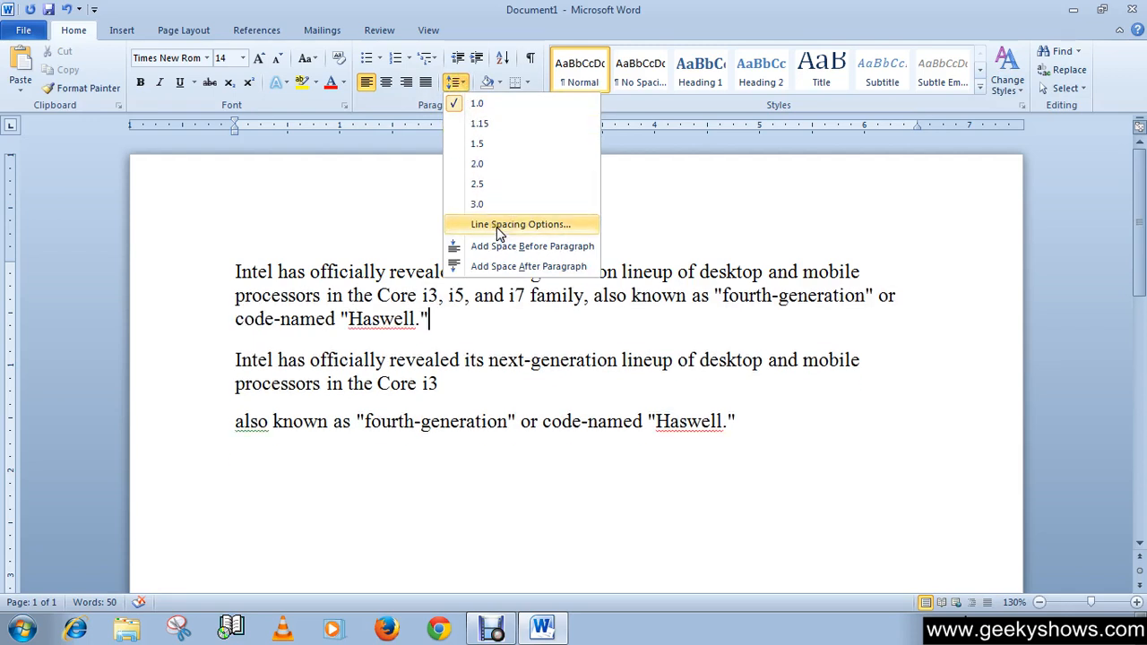
click(523, 224)
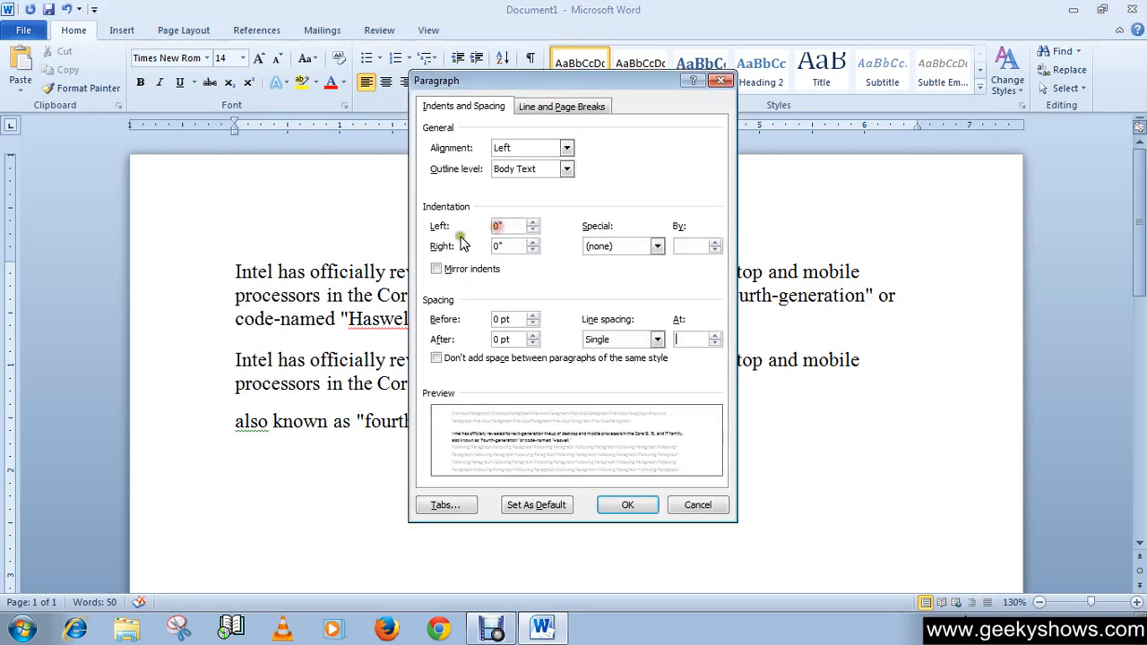
mouse_move(618, 310)
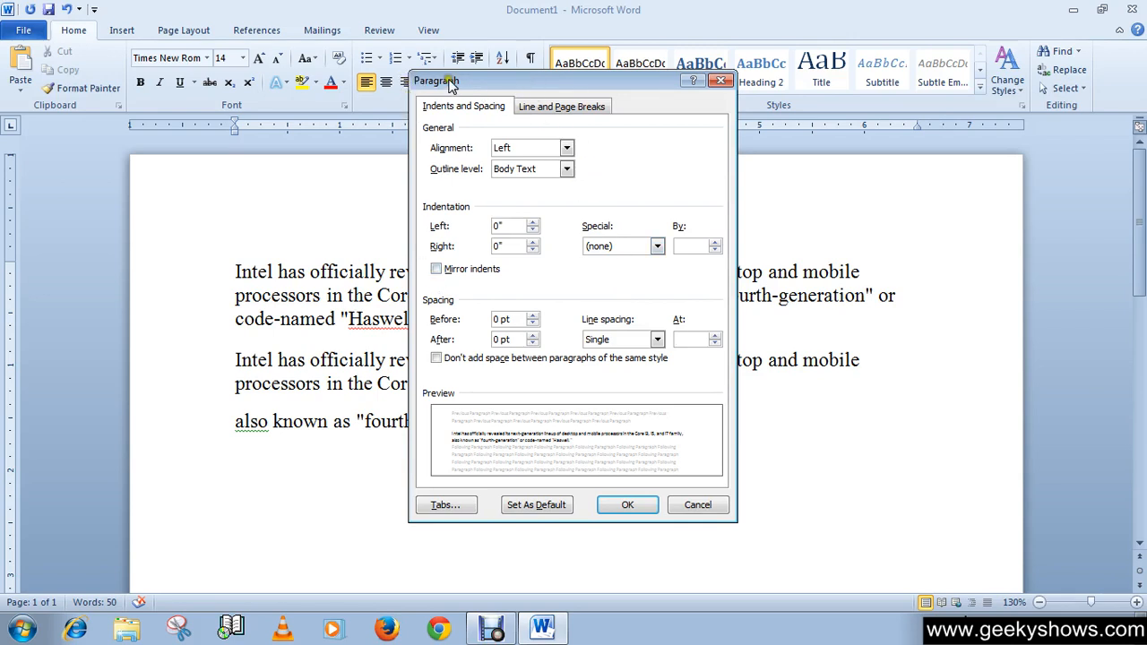
mouse_move(455, 93)
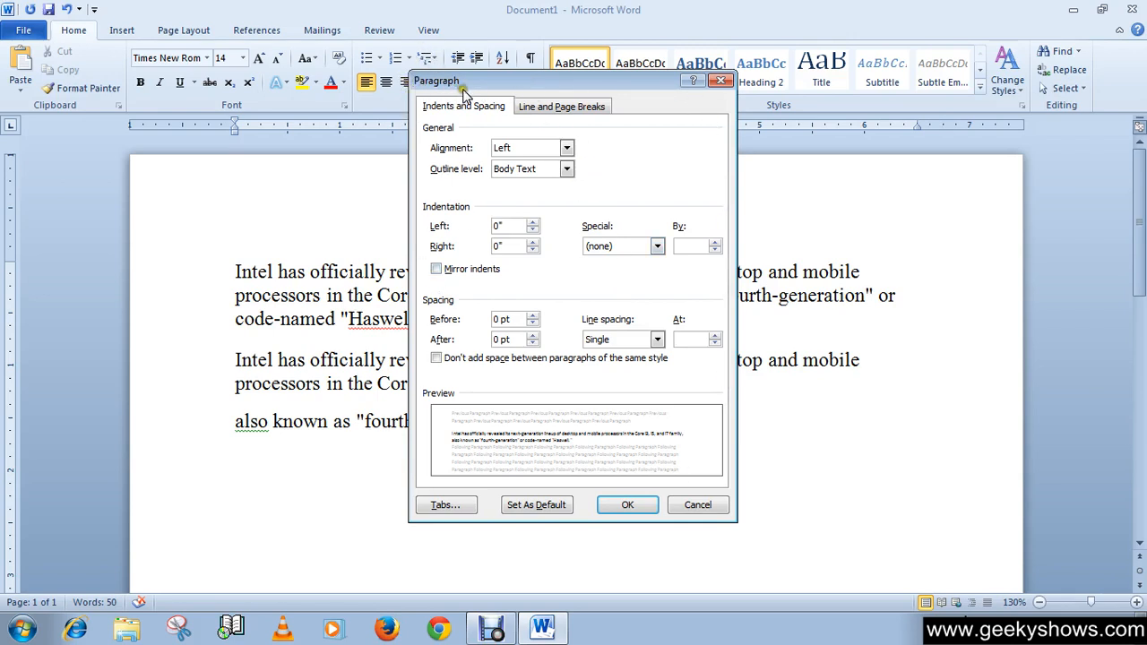
mouse_move(570, 289)
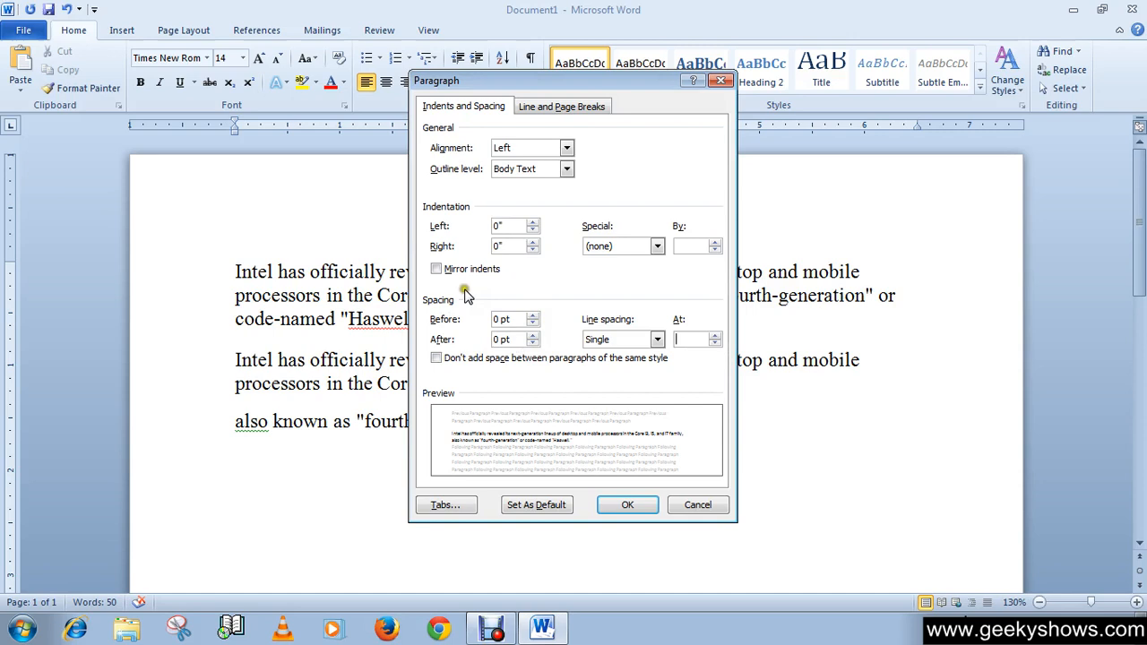
mouse_move(447, 315)
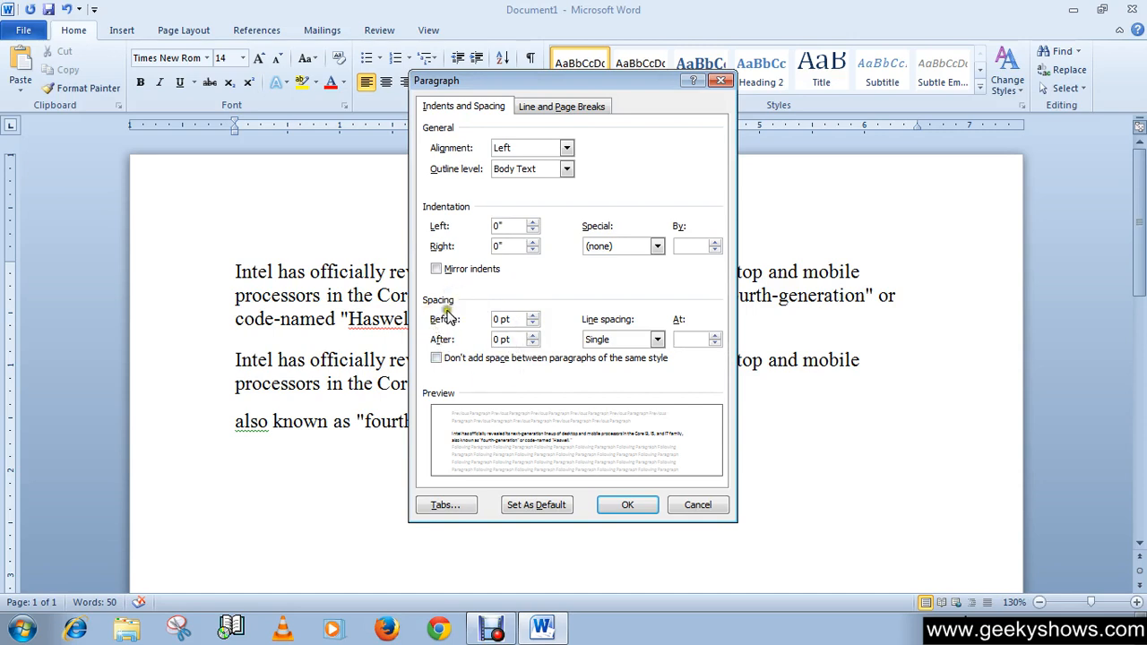
mouse_move(714, 297)
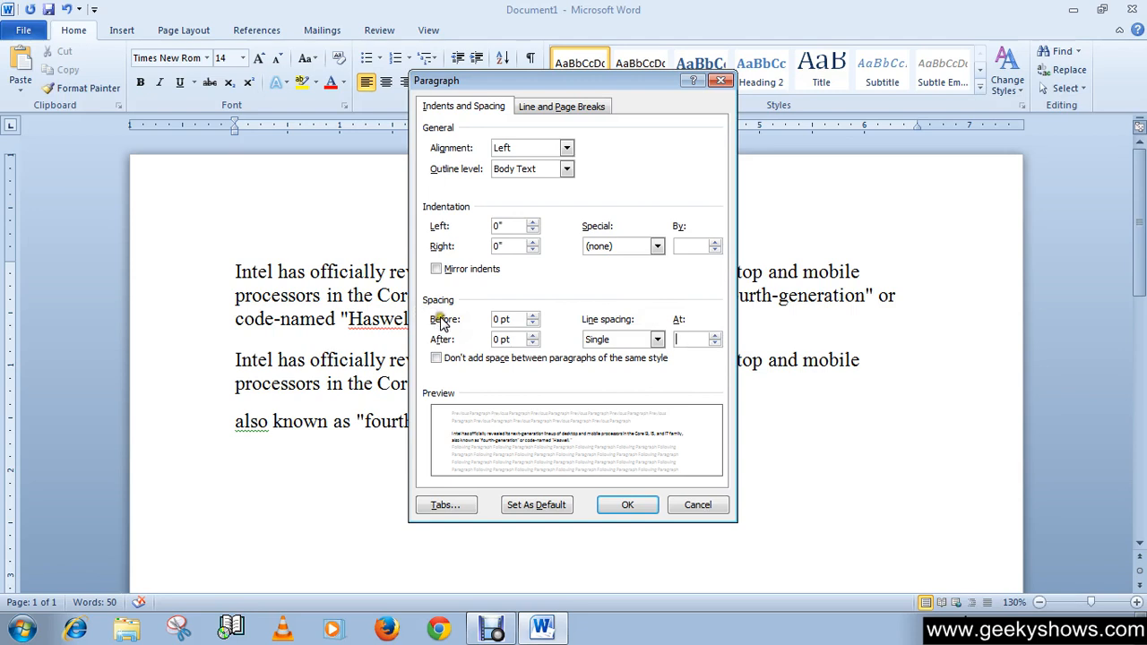
click(627, 505)
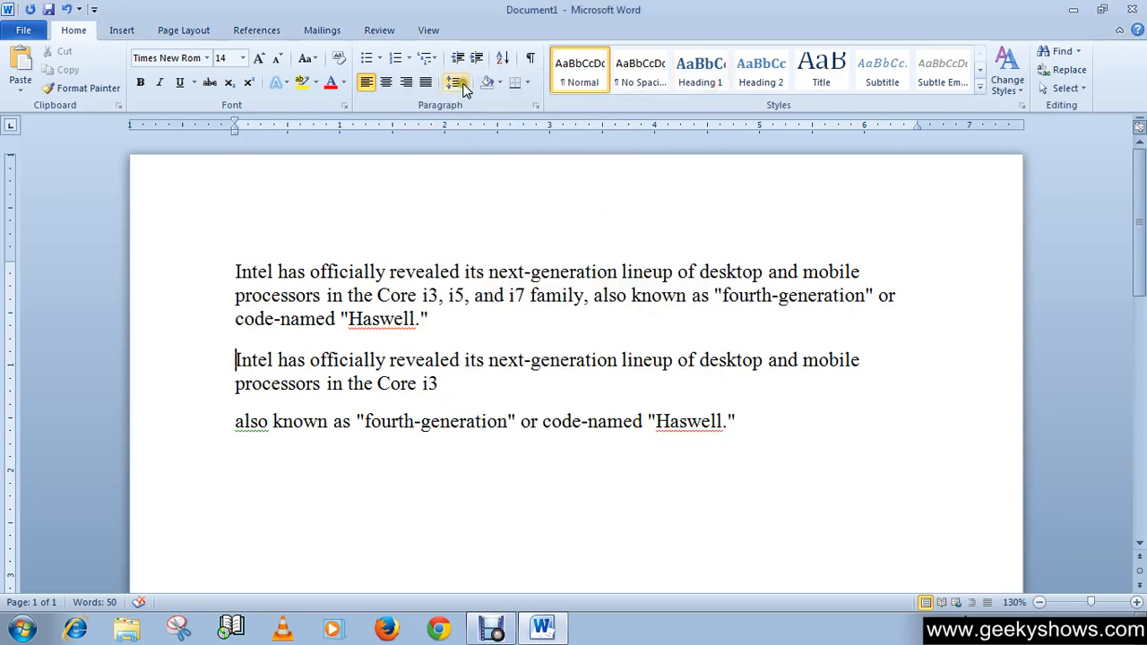
Set the second paragraph's Spacing Before to 5 pt in the Paragraph dialog and confirm
click(457, 83)
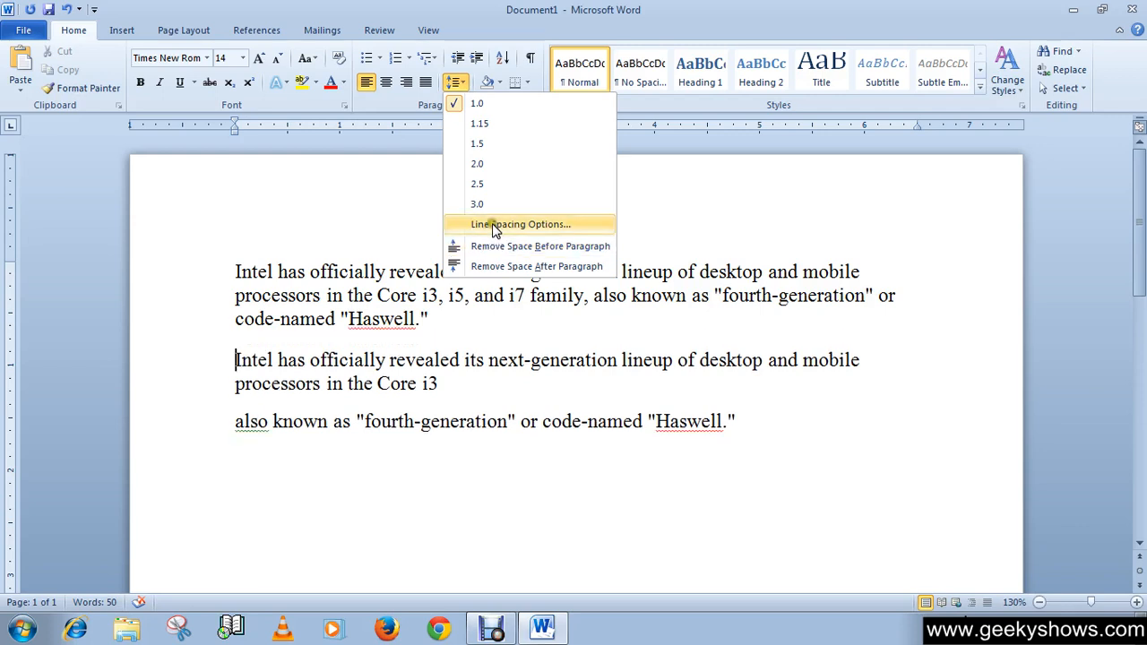
click(520, 222)
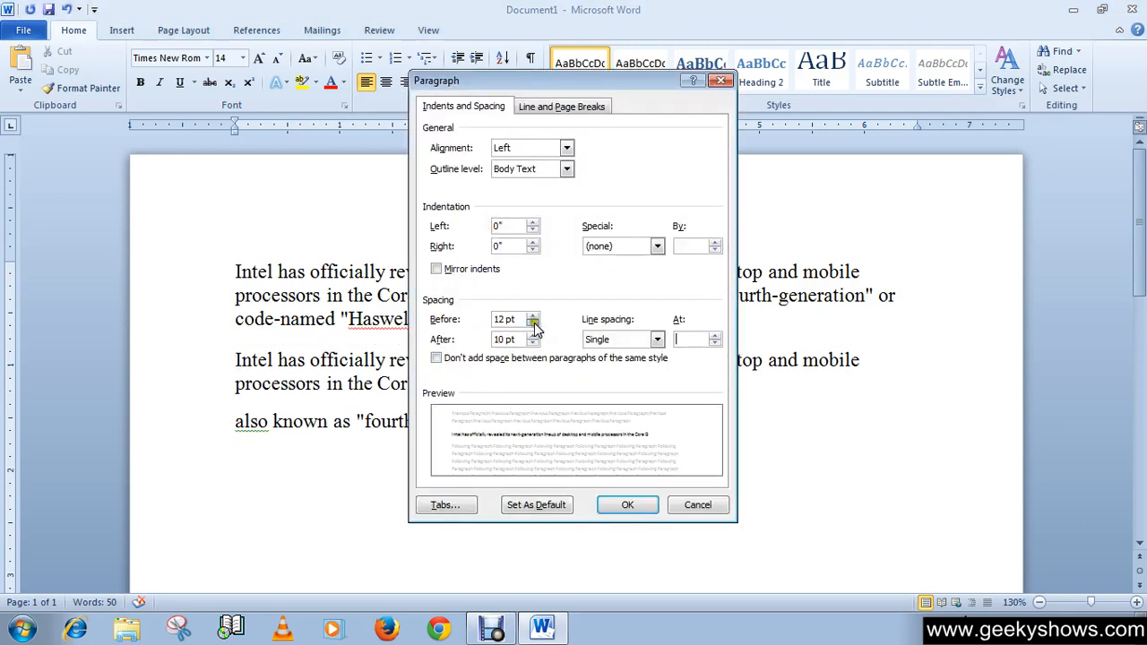
click(534, 323)
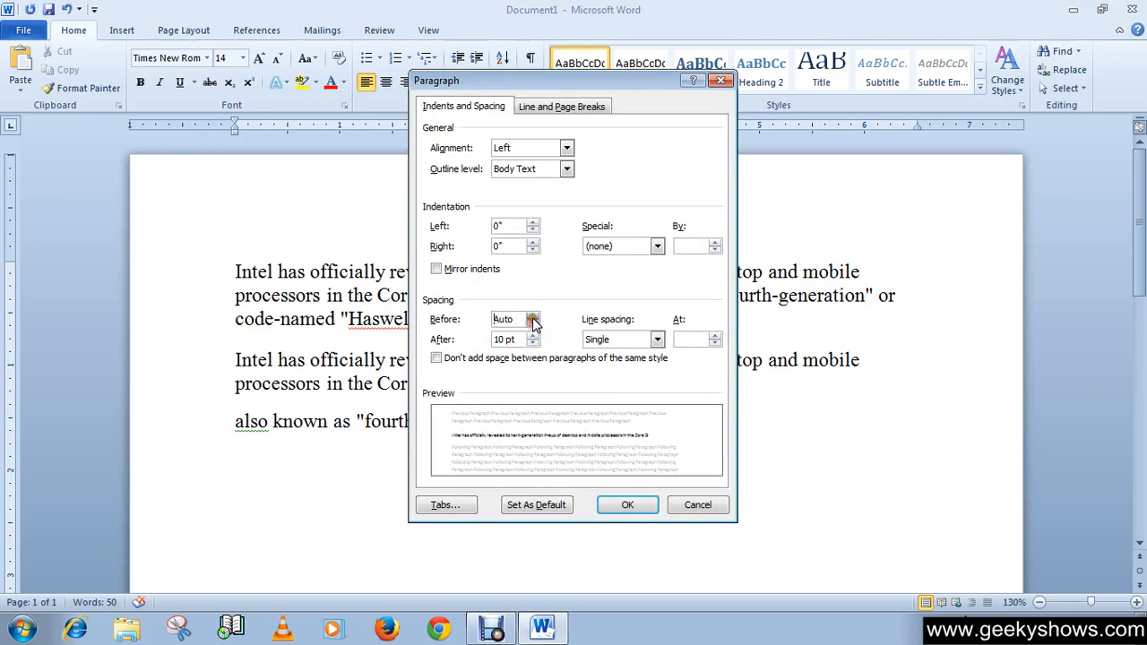
click(535, 323)
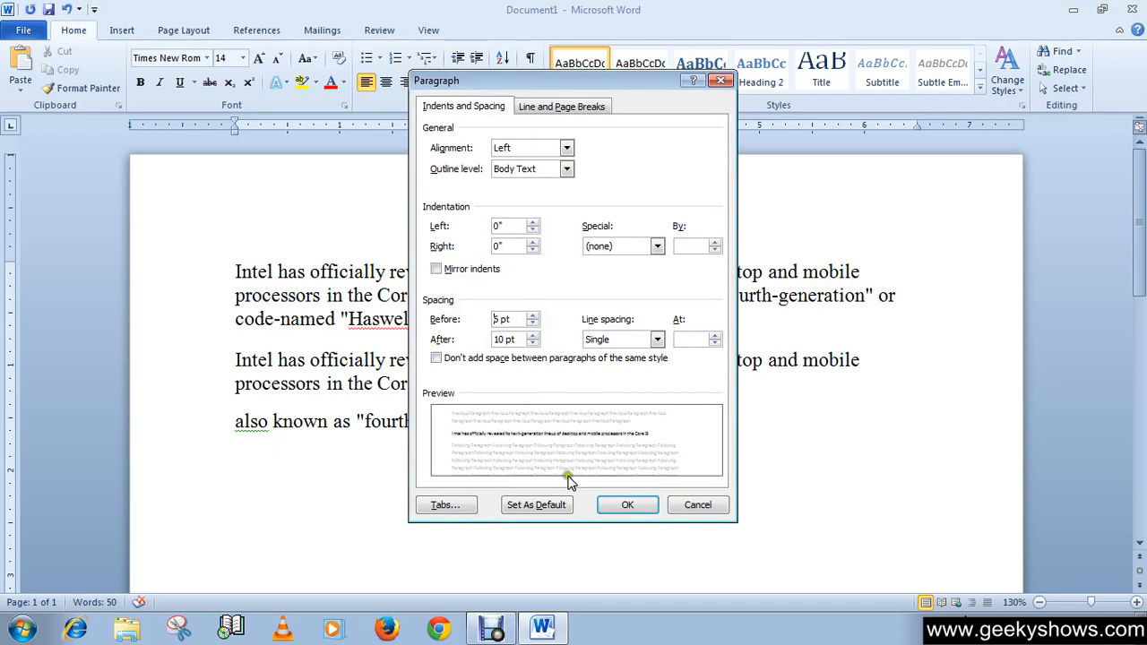
click(627, 506)
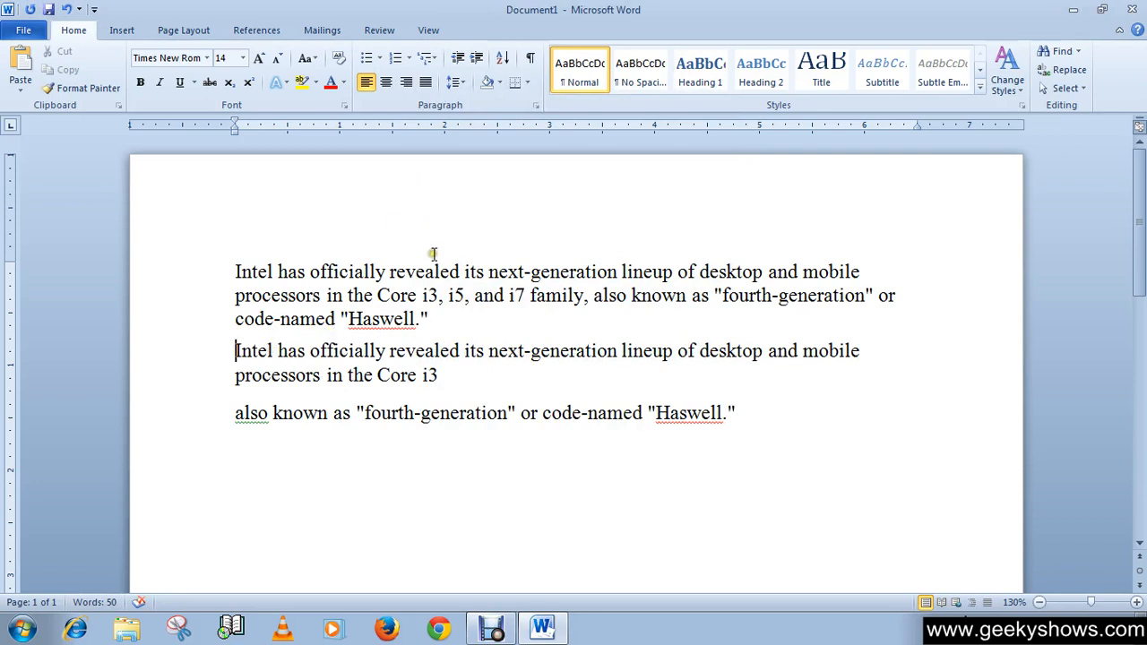
mouse_move(436, 251)
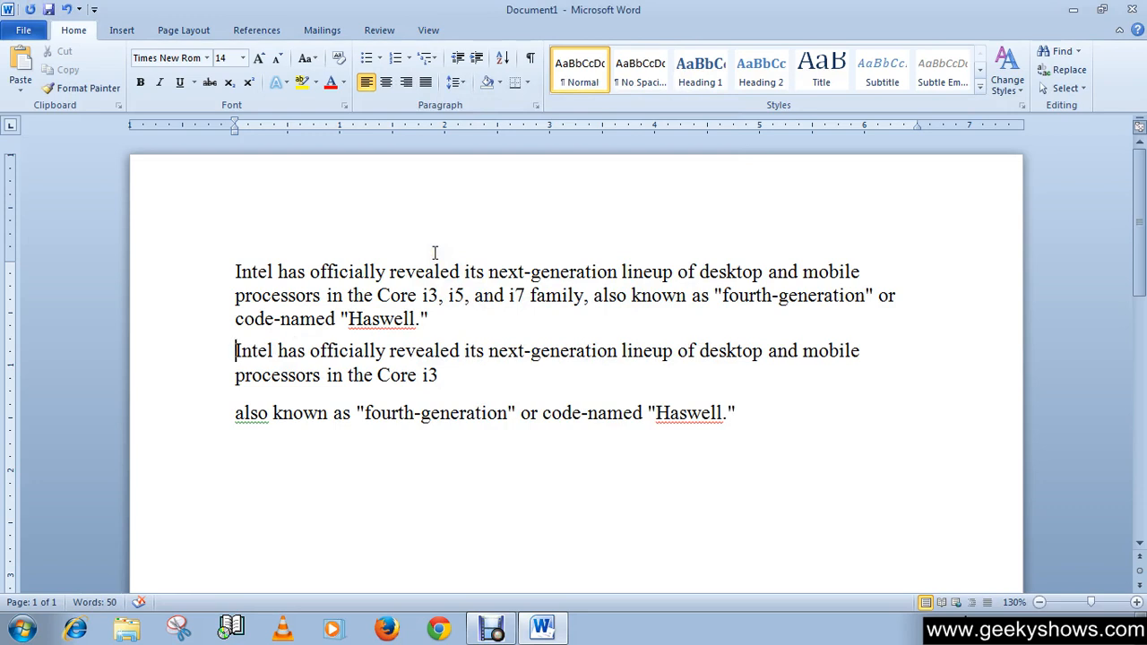